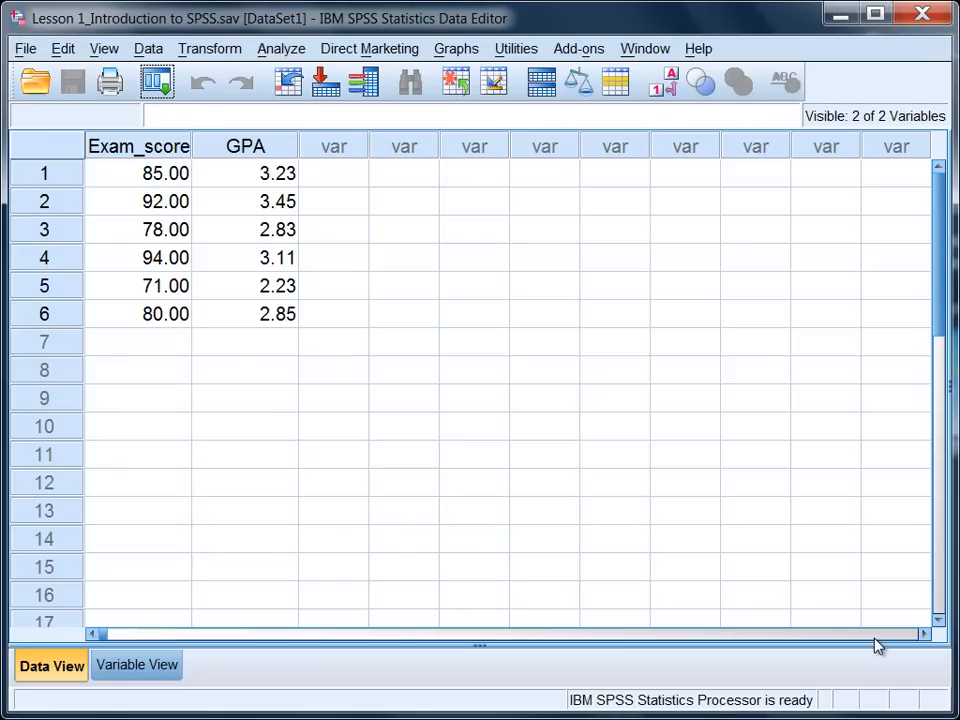
mouse_move(782, 628)
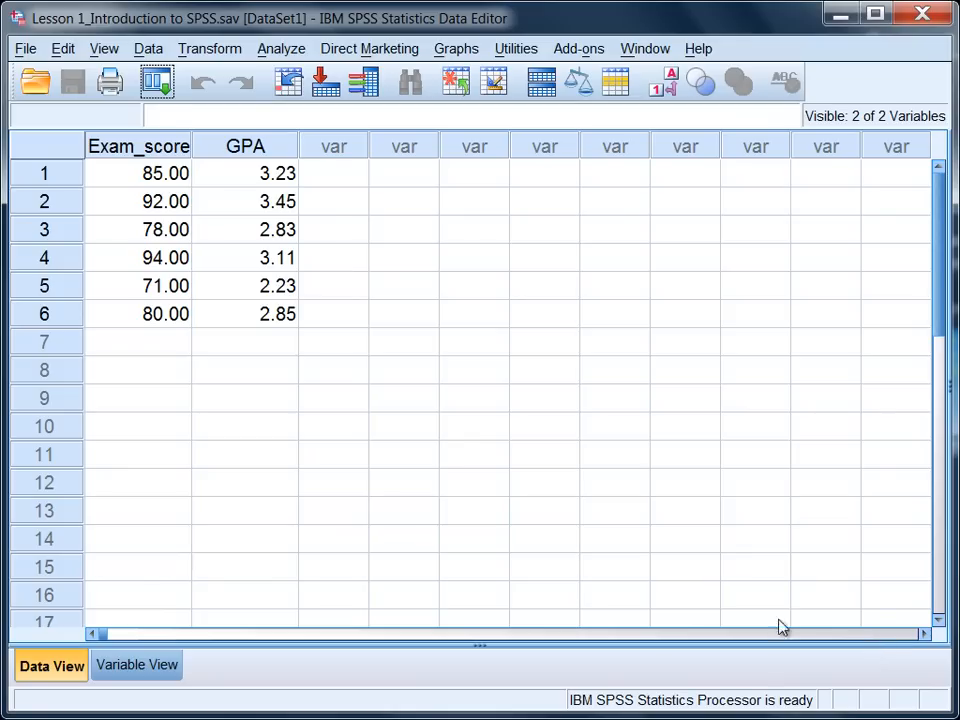
Review the six cases' Exam_score and GPA values in the data sheet
left_click(138, 146)
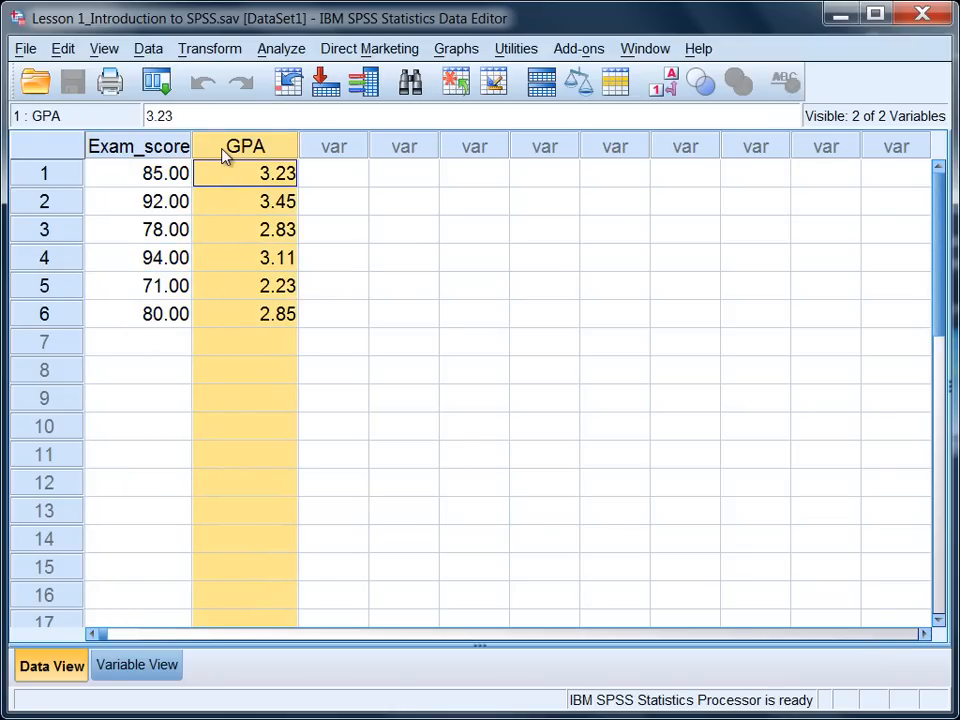
left_click(138, 172)
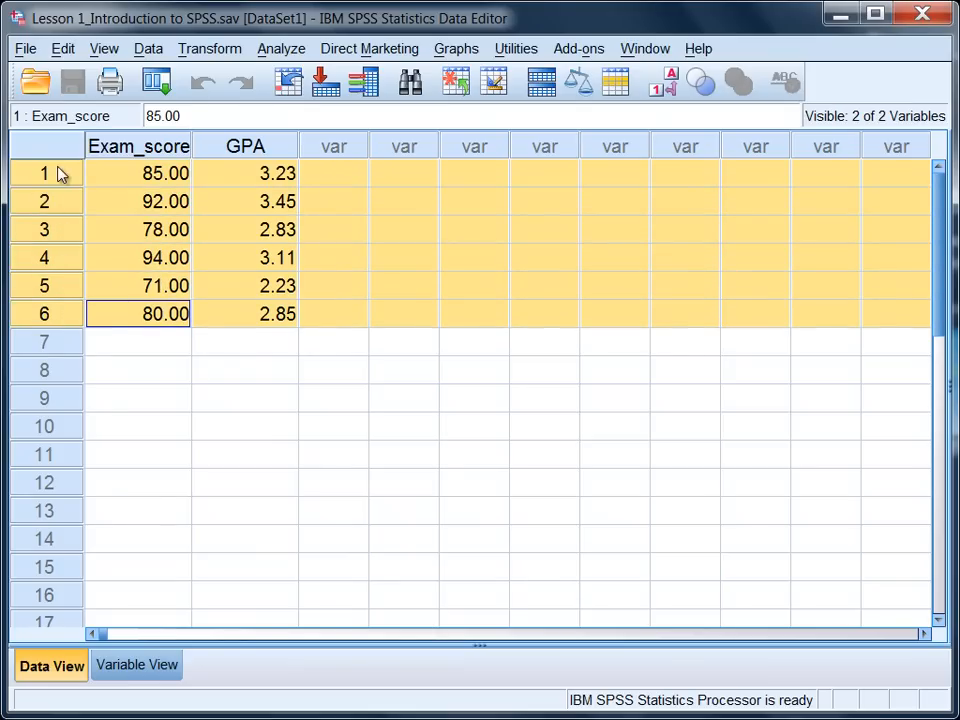
left_click(138, 172)
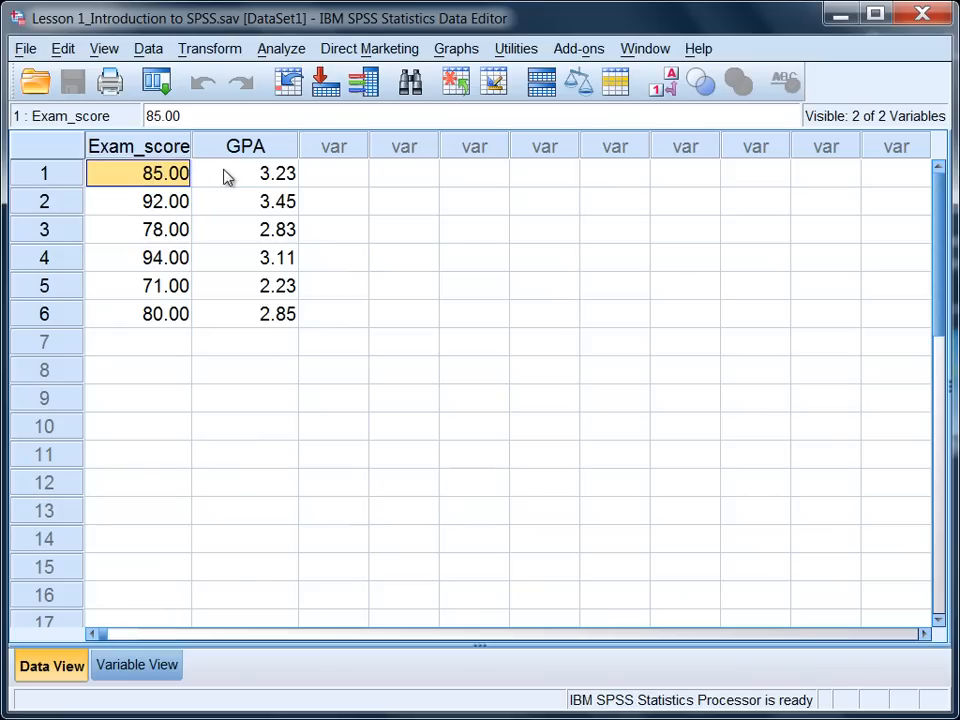
left_click(244, 172)
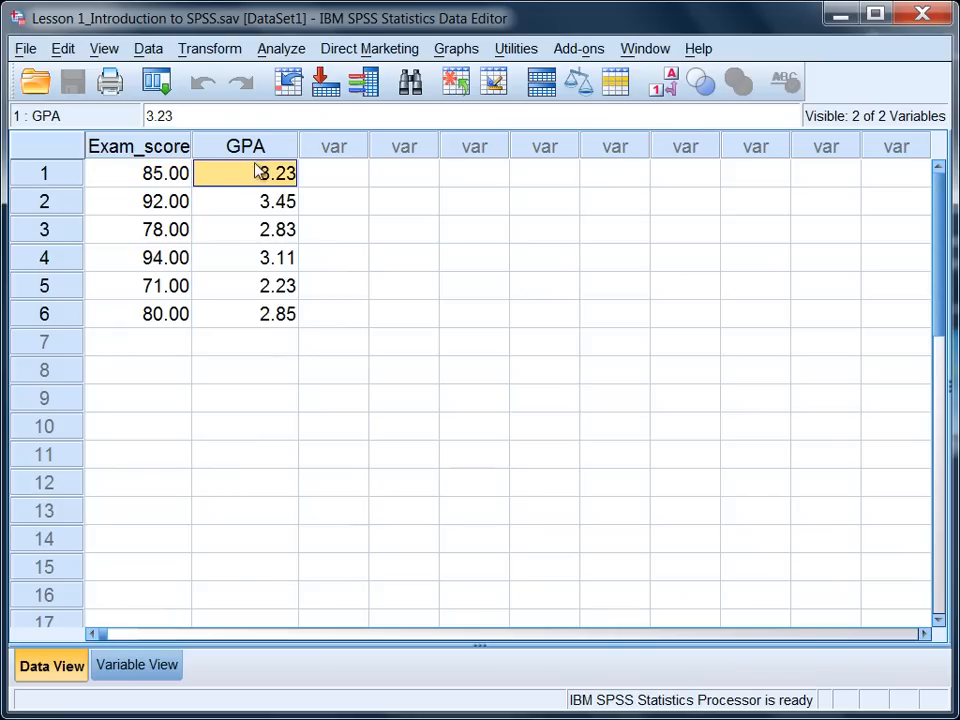
mouse_move(270, 290)
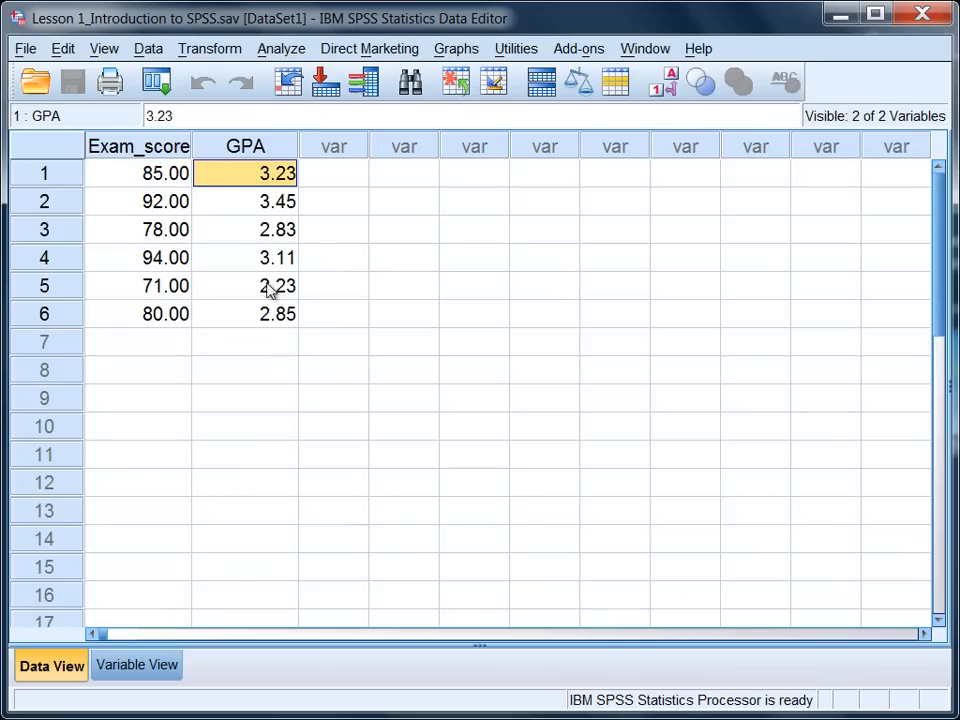
left_click(244, 370)
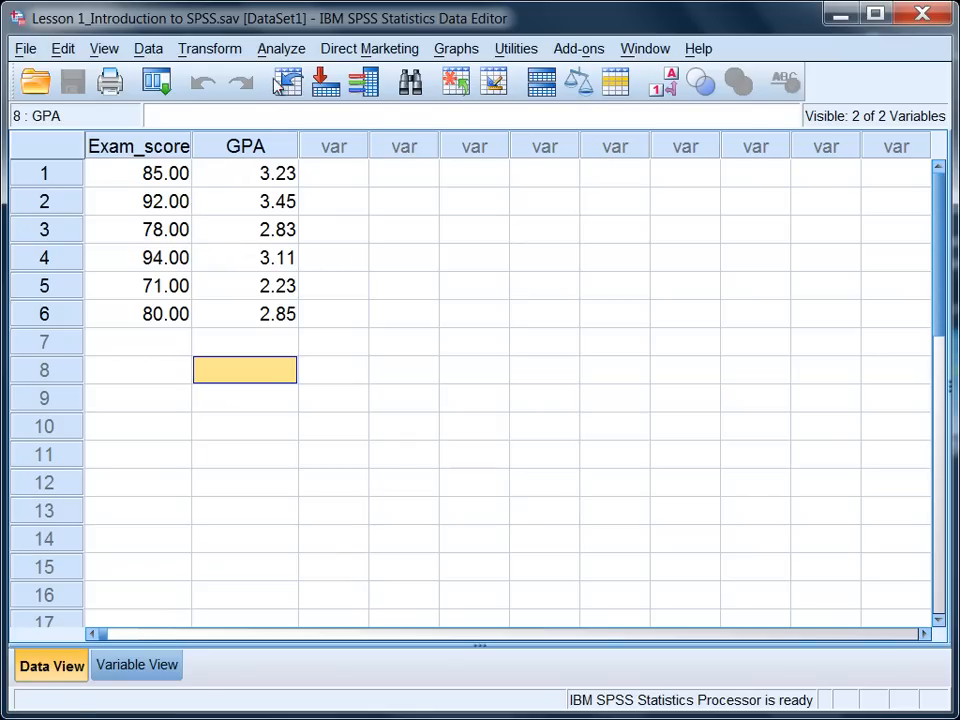
Start a Descriptives analysis from Analyze > Descriptive Statistics
left_click(280, 48)
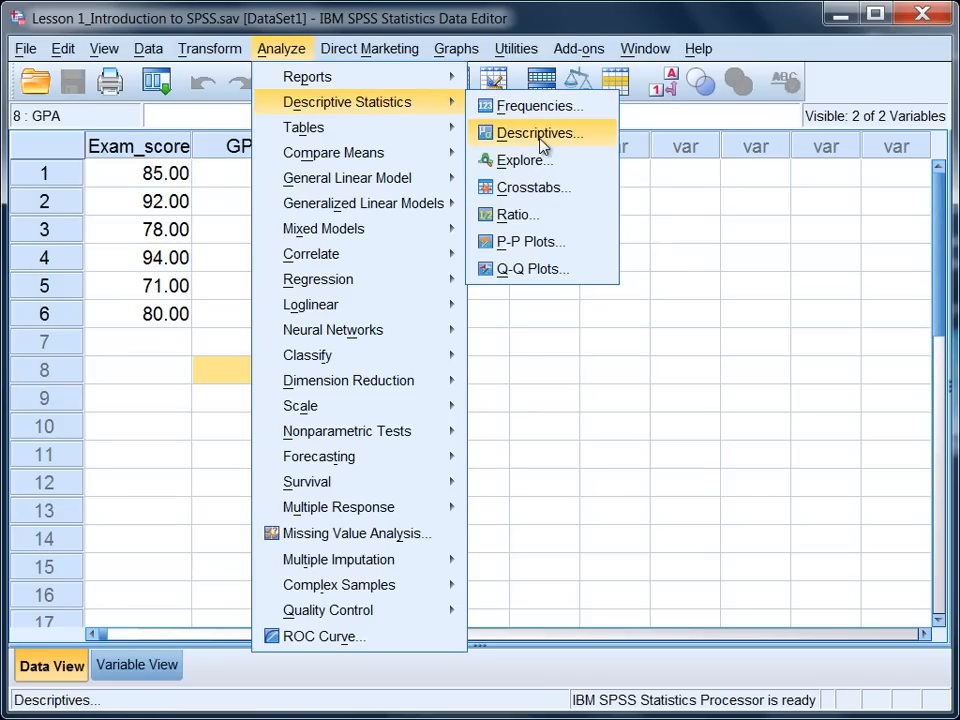
left_click(538, 132)
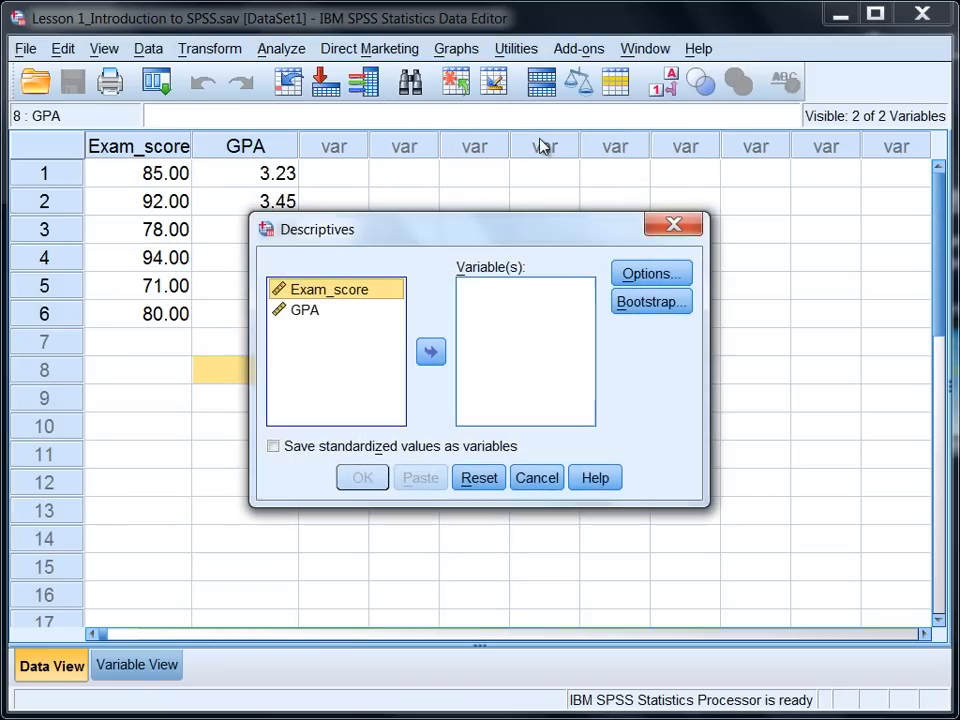
mouse_move(308, 240)
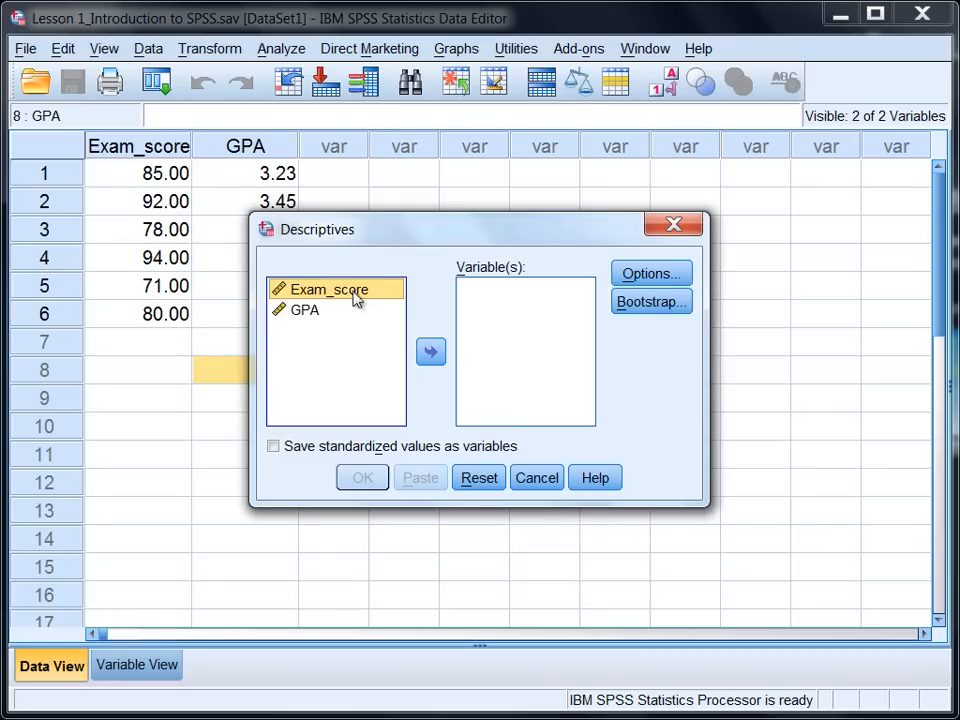
mouse_move(350, 300)
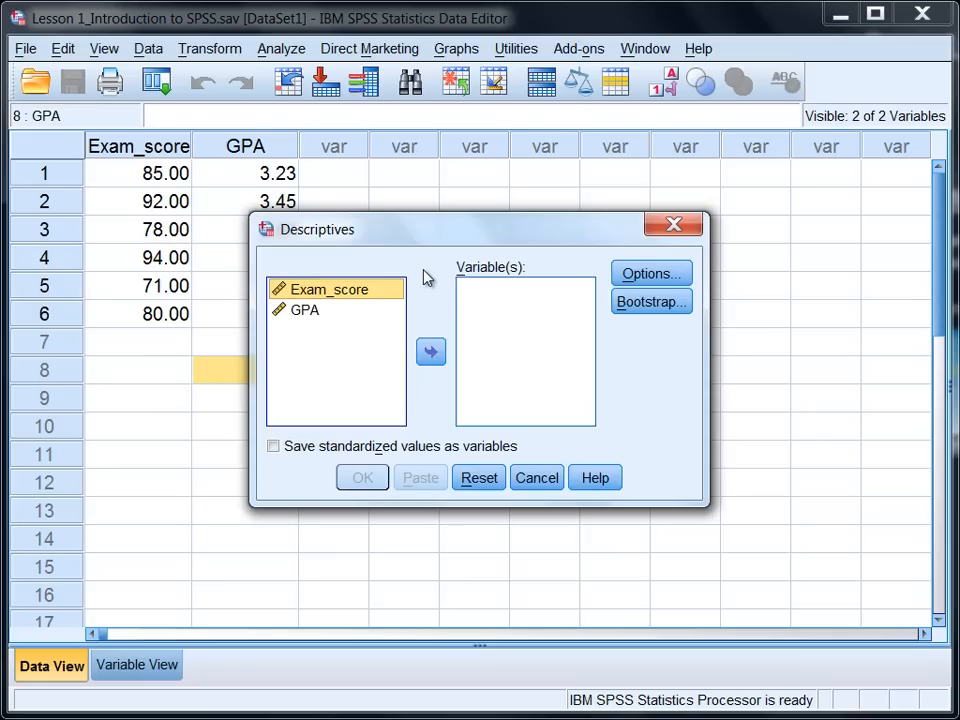
mouse_move(310, 298)
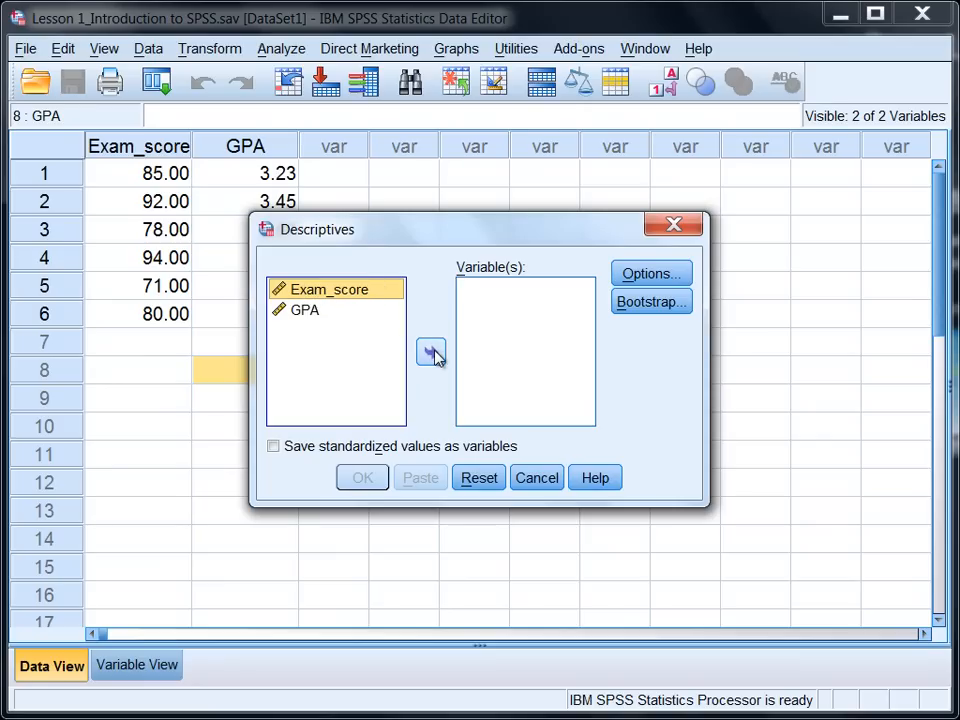
Move Exam_score and GPA into the Variable(s) list for analysis
left_click(432, 352)
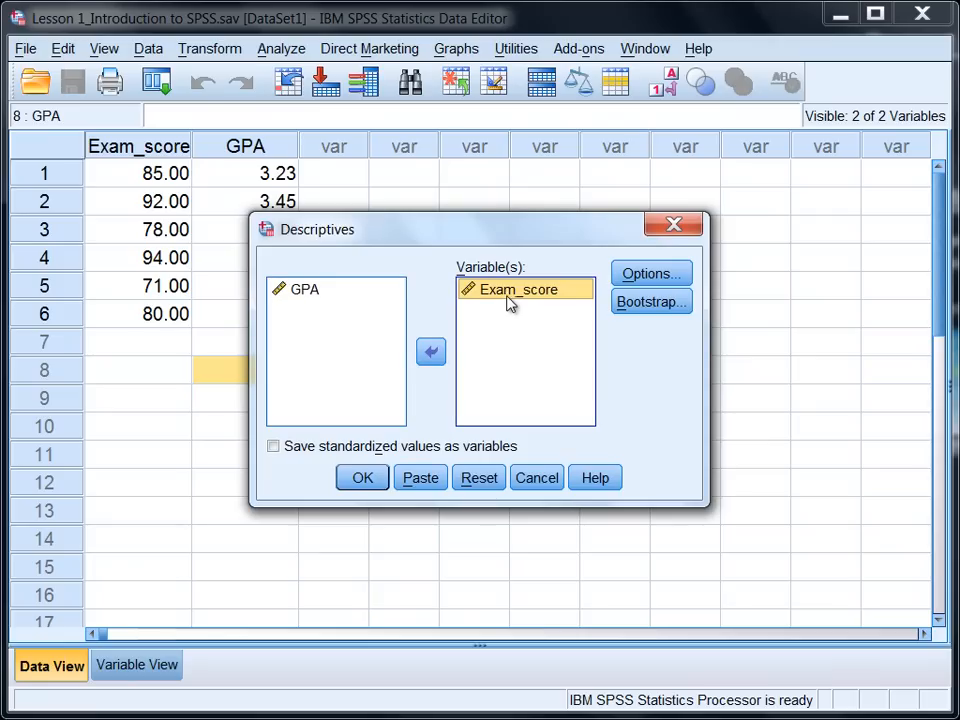
mouse_move(320, 316)
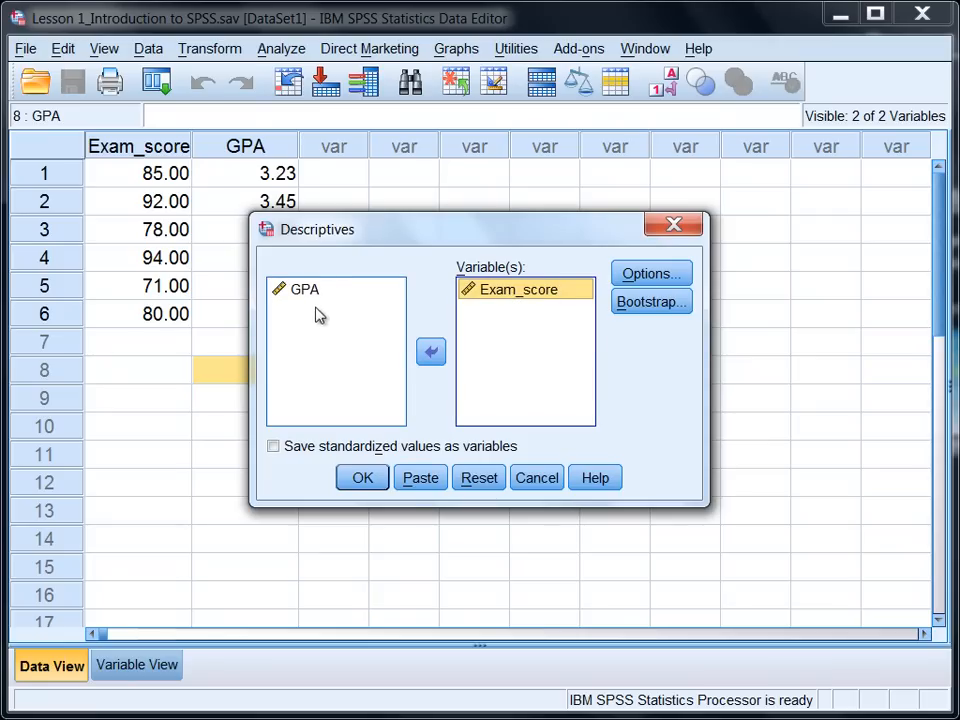
left_click(304, 288)
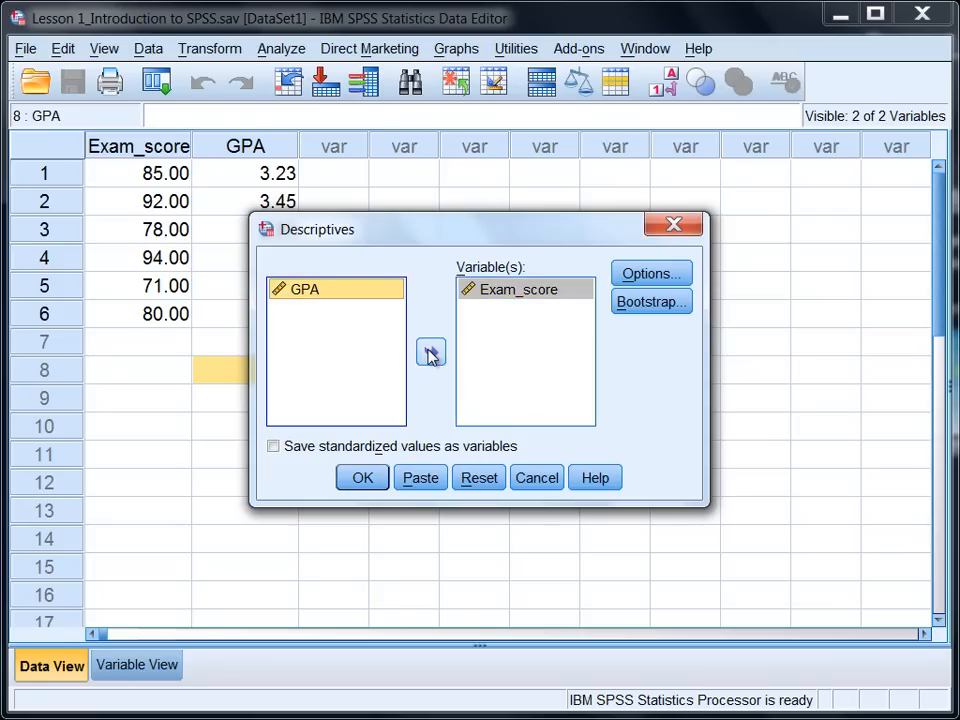
left_click(432, 352)
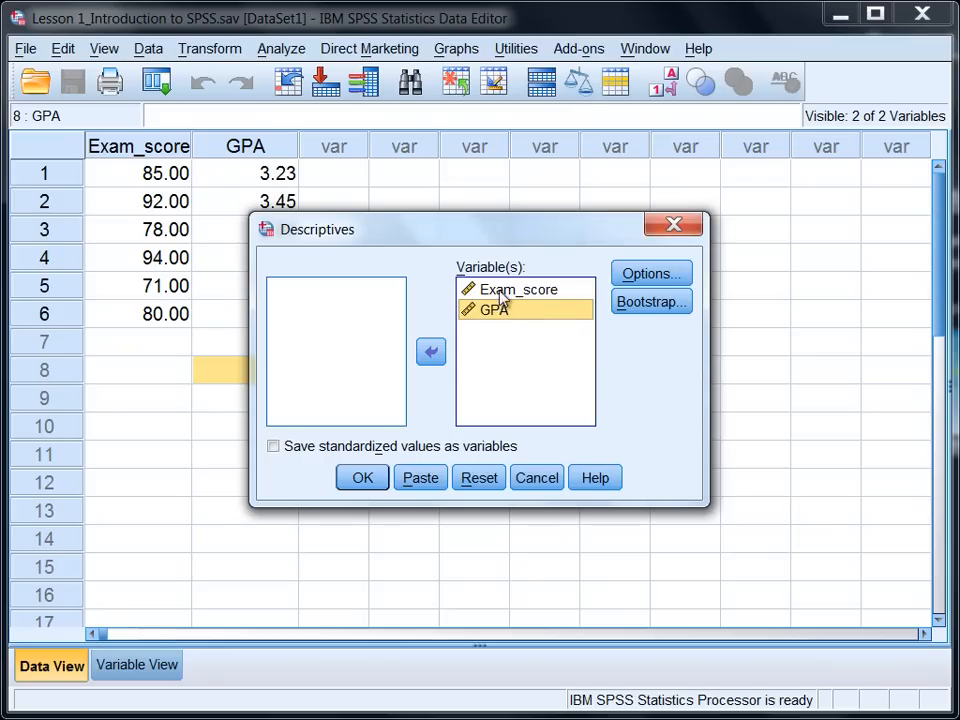
mouse_move(692, 324)
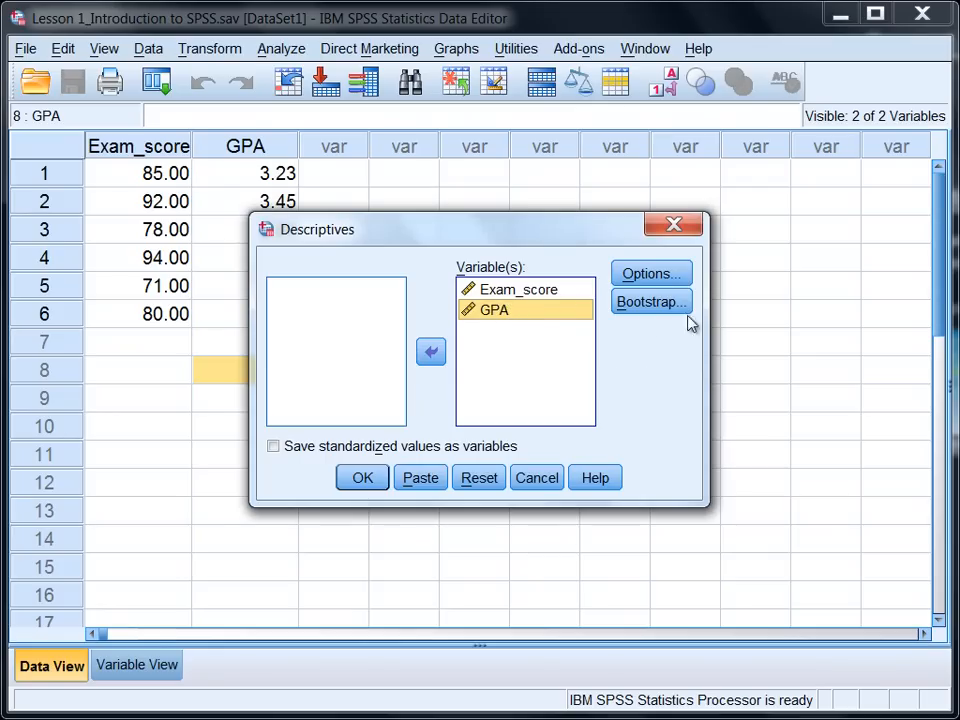
In Options, report only Mean and Std. deviation, unchecking Minimum and Maximum
left_click(650, 272)
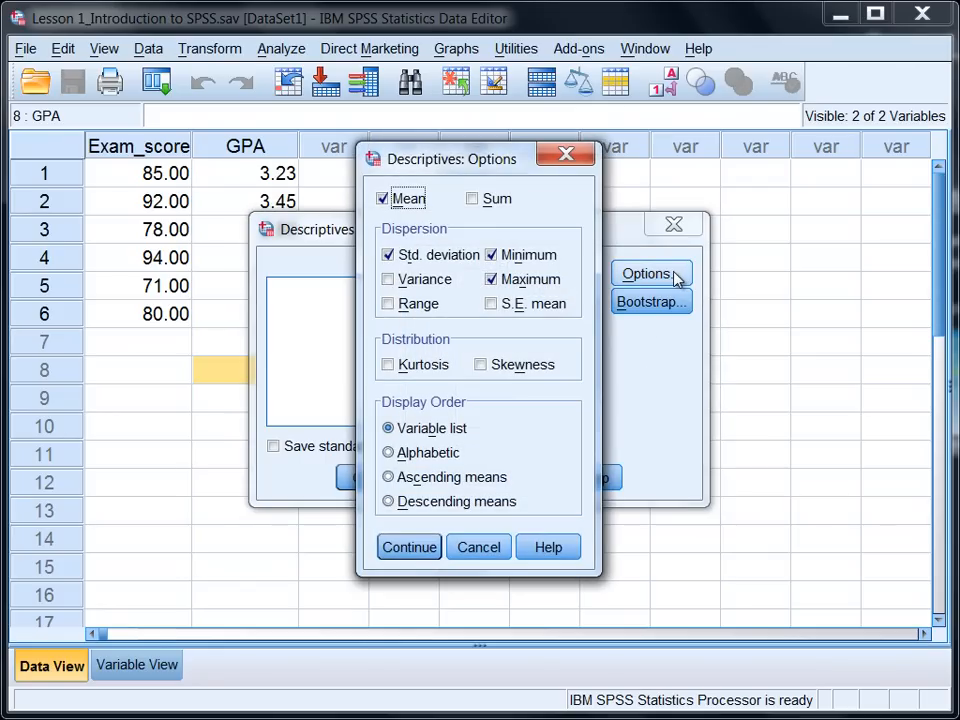
mouse_move(416, 248)
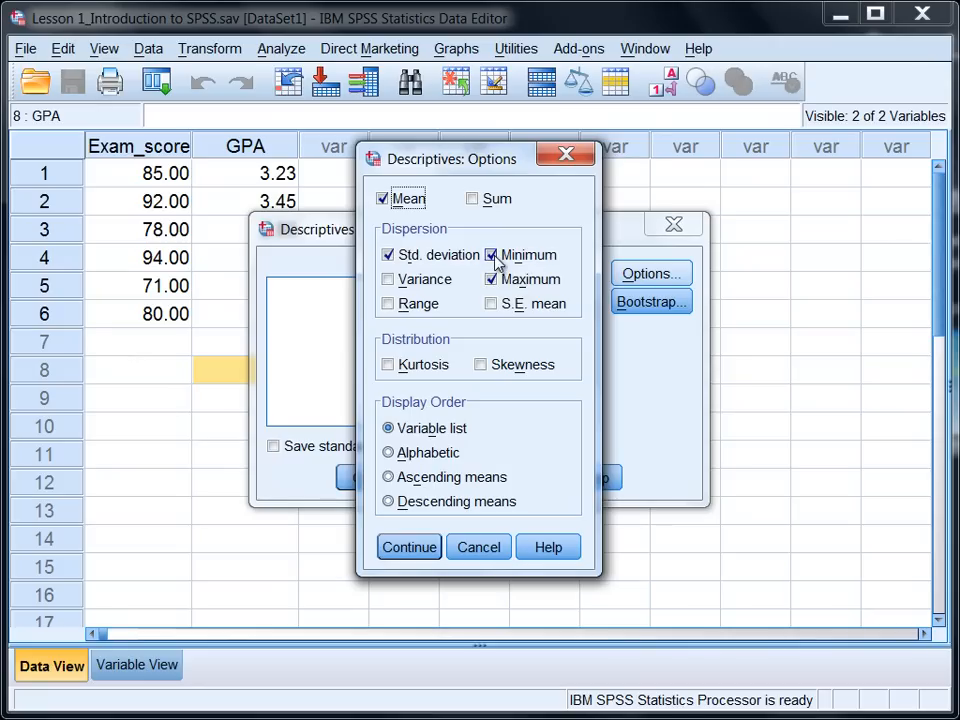
left_click(492, 280)
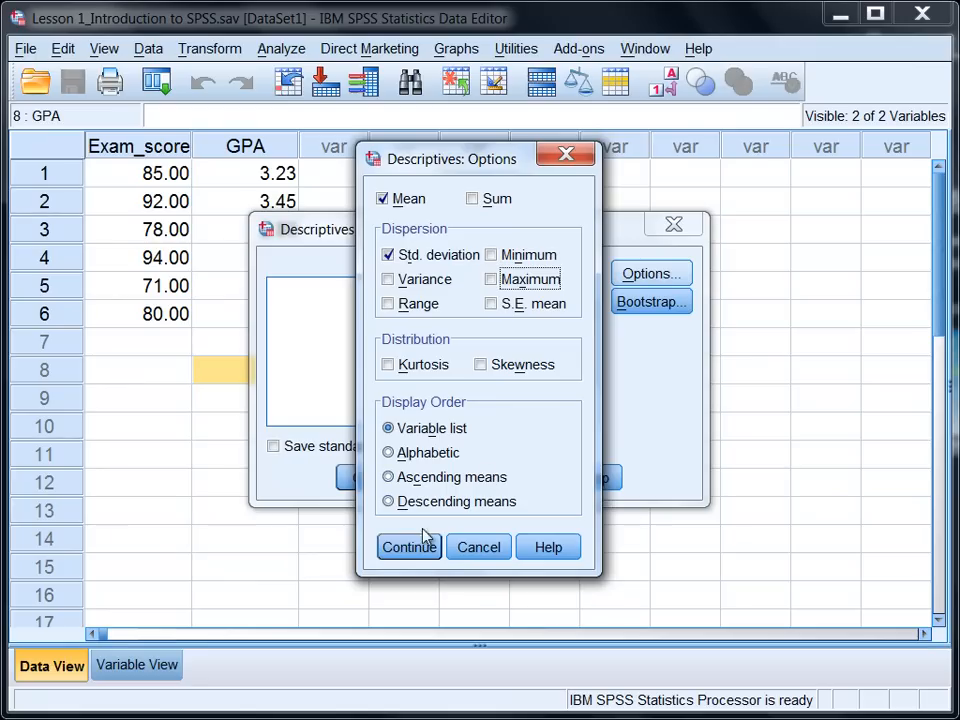
left_click(408, 548)
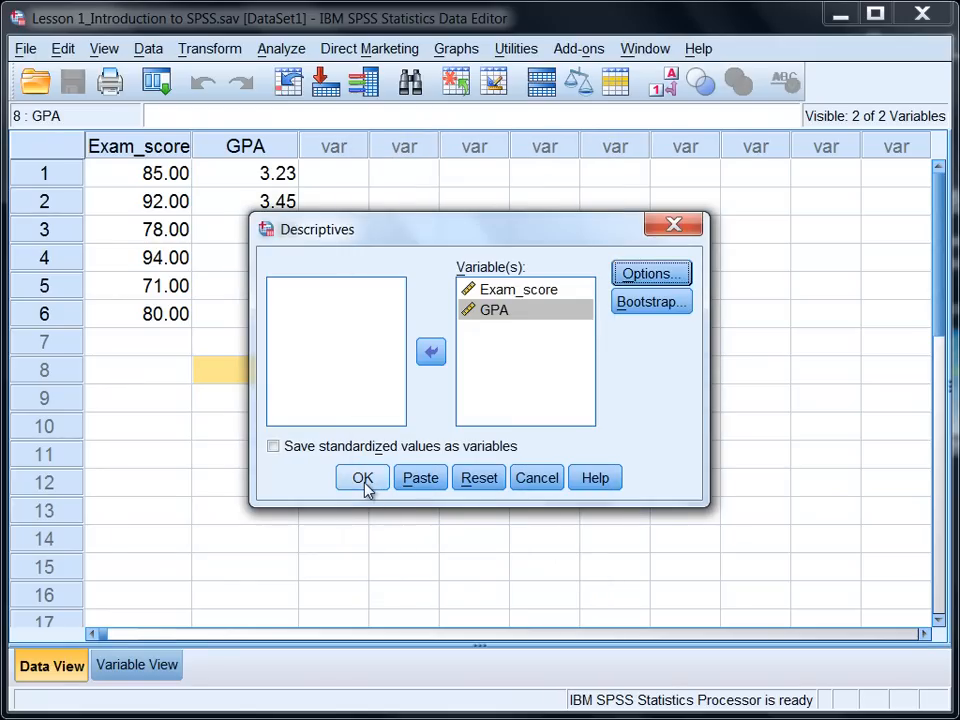
Run the analysis and view the Descriptive Statistics table (N 6, Exam_score 83.33, GPA 2.95) full-screen
left_click(362, 478)
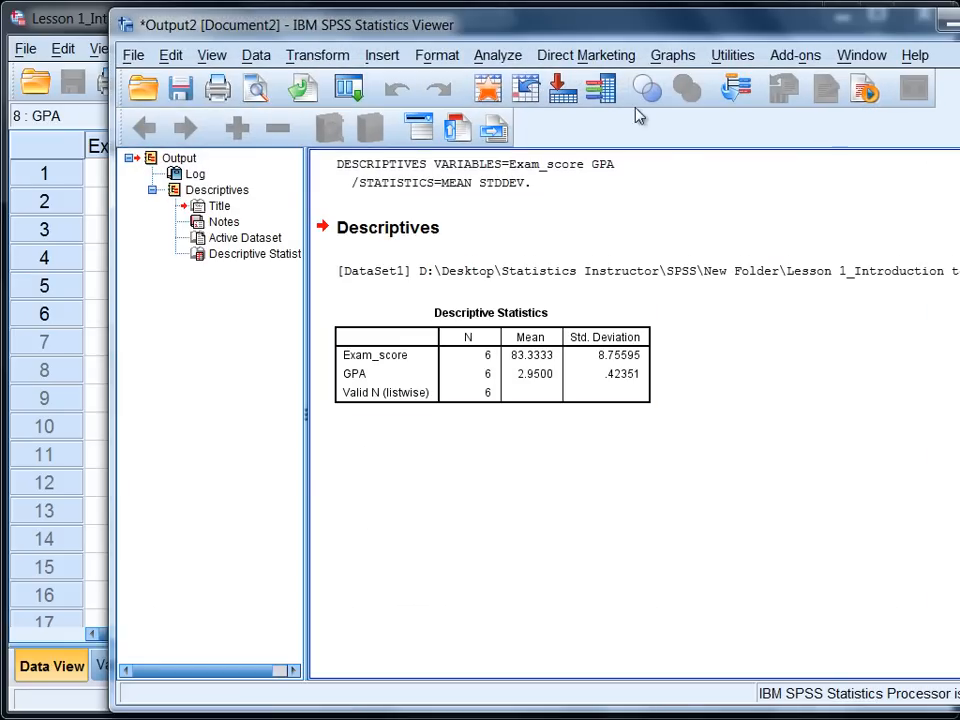
left_click(890, 24)
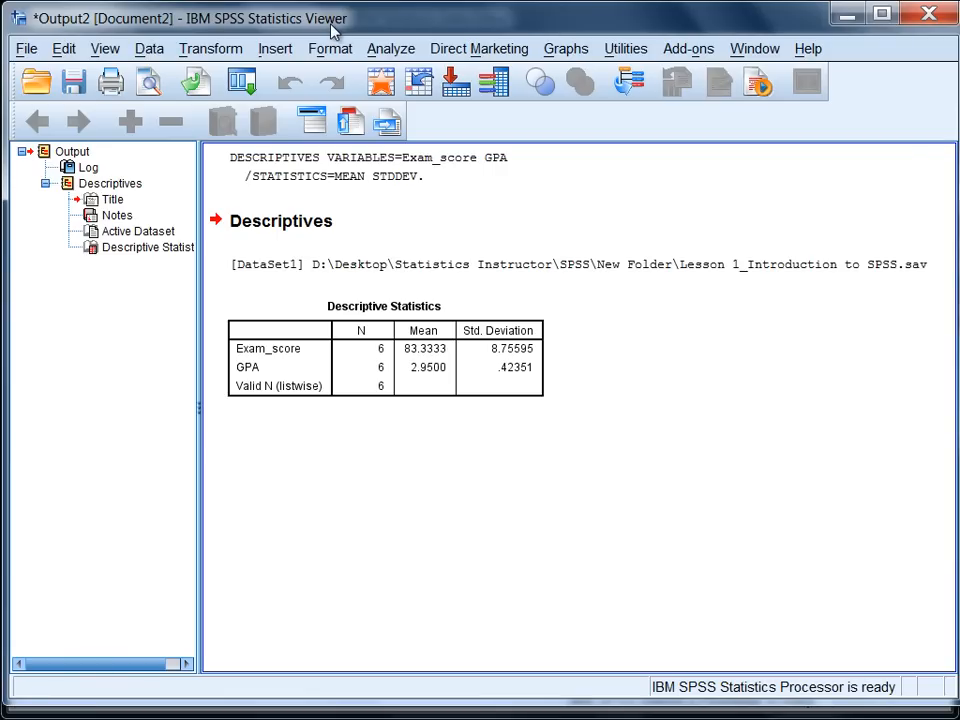
left_click(280, 220)
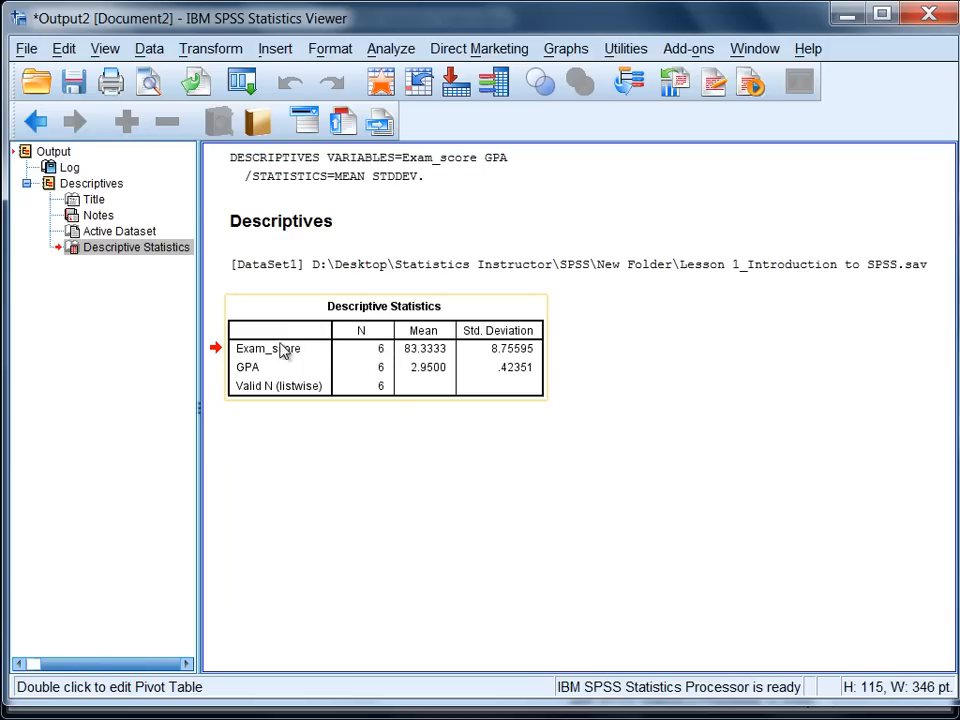
mouse_move(404, 356)
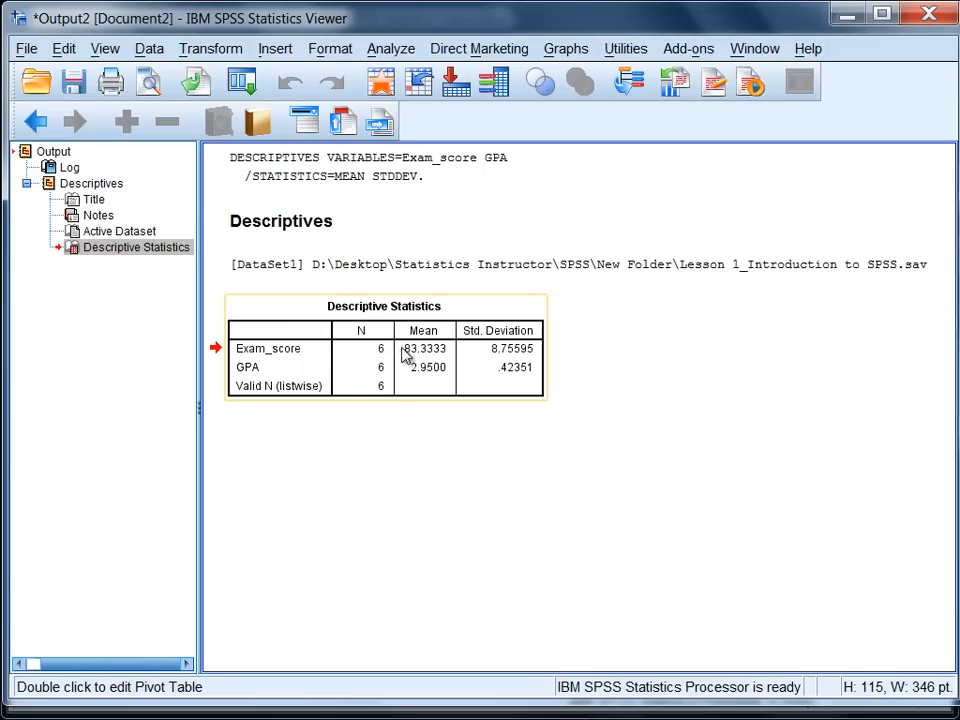
mouse_move(436, 364)
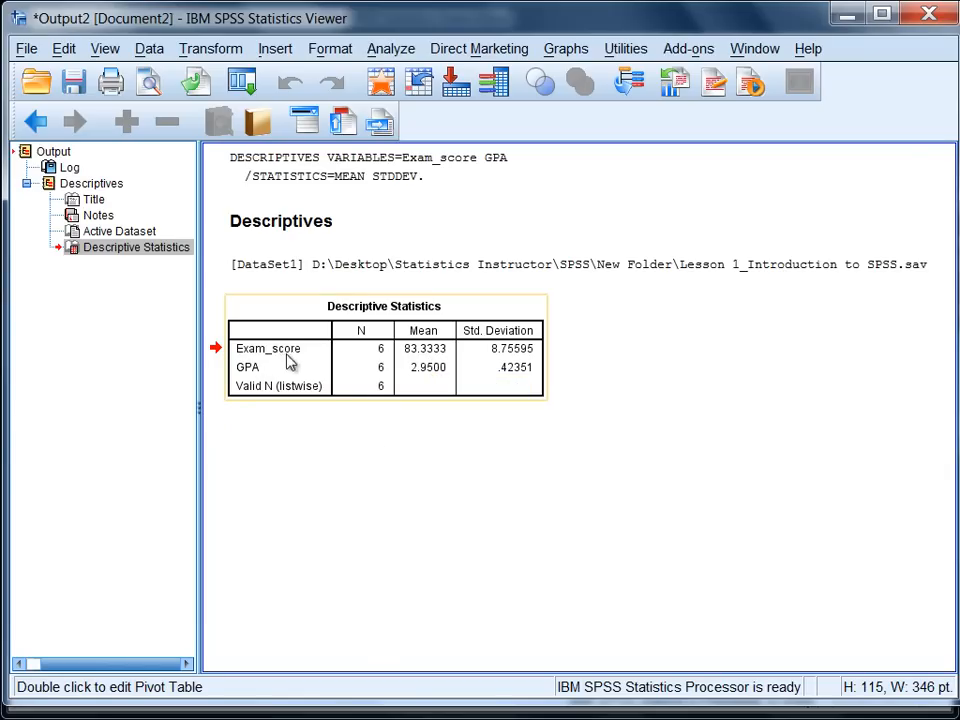
mouse_move(500, 362)
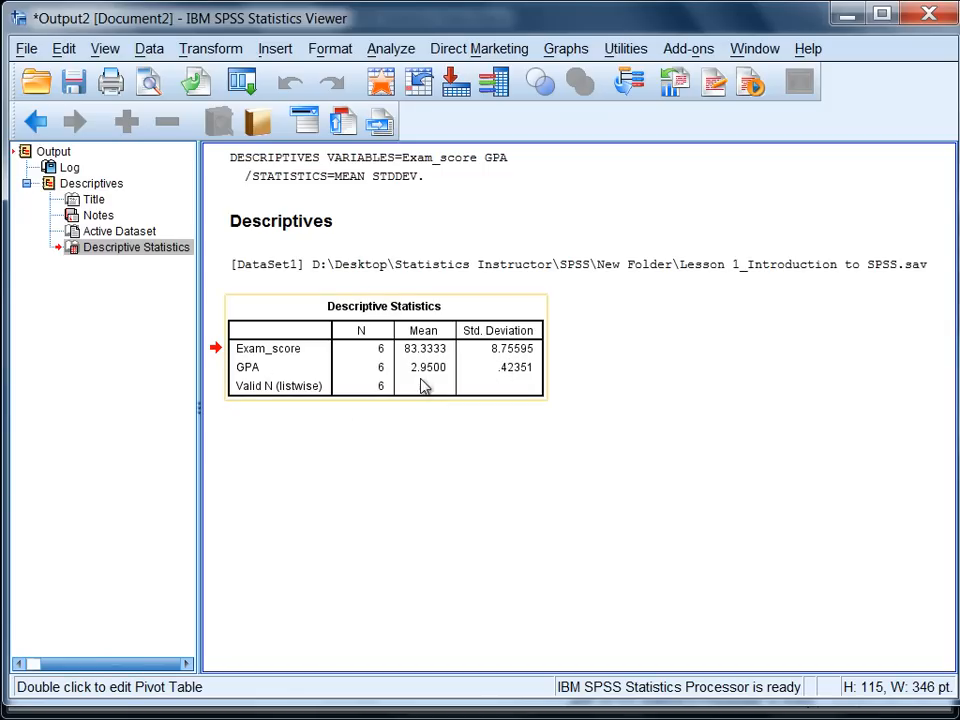
mouse_move(464, 444)
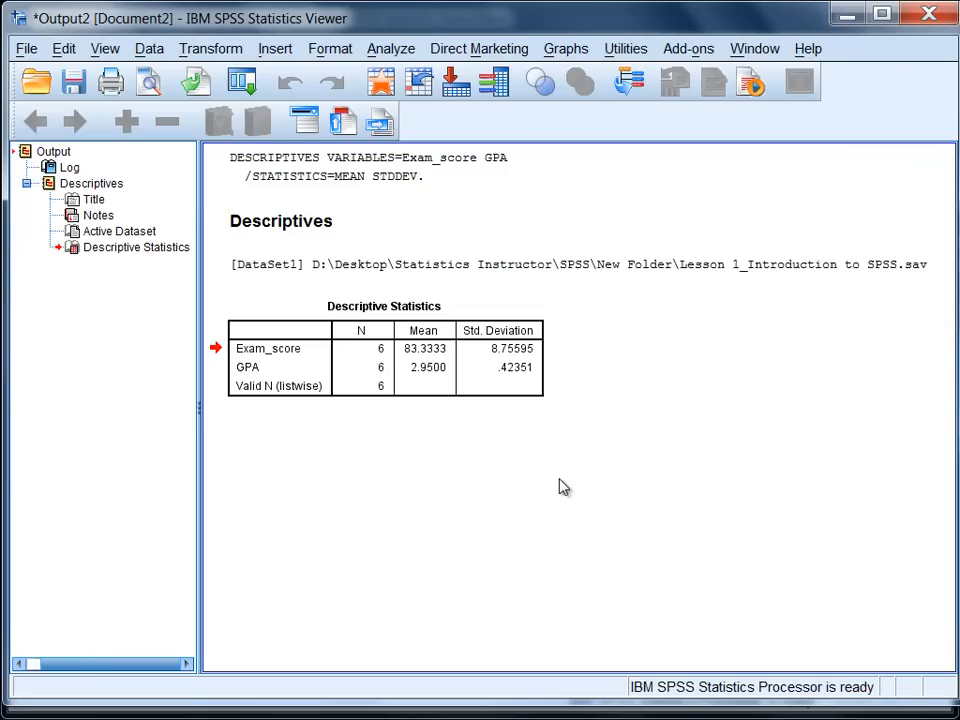
mouse_move(418, 522)
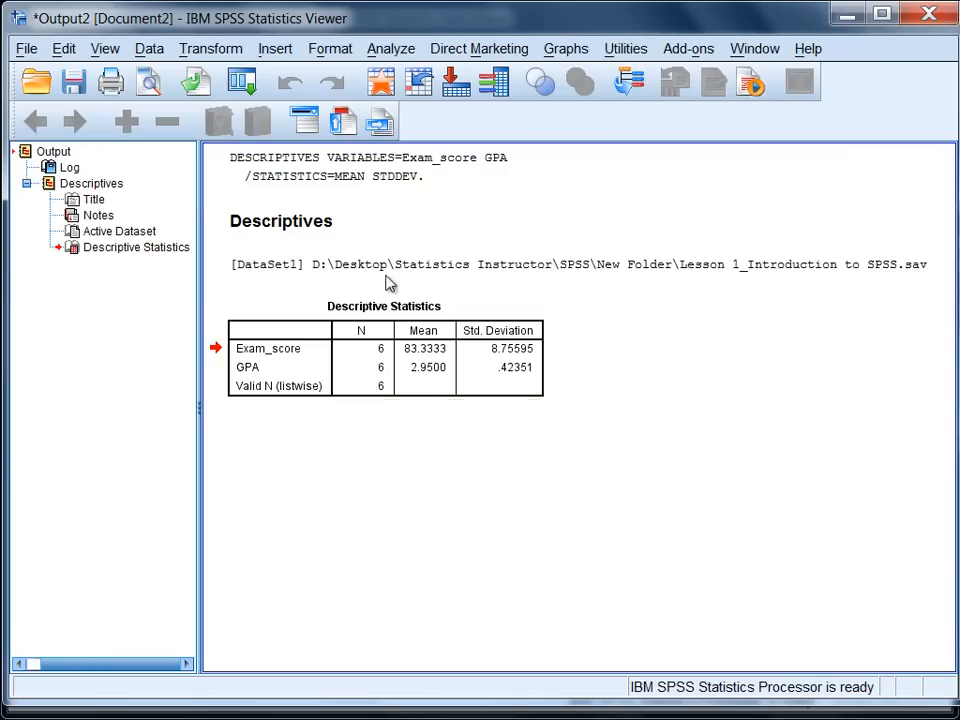
mouse_move(290, 220)
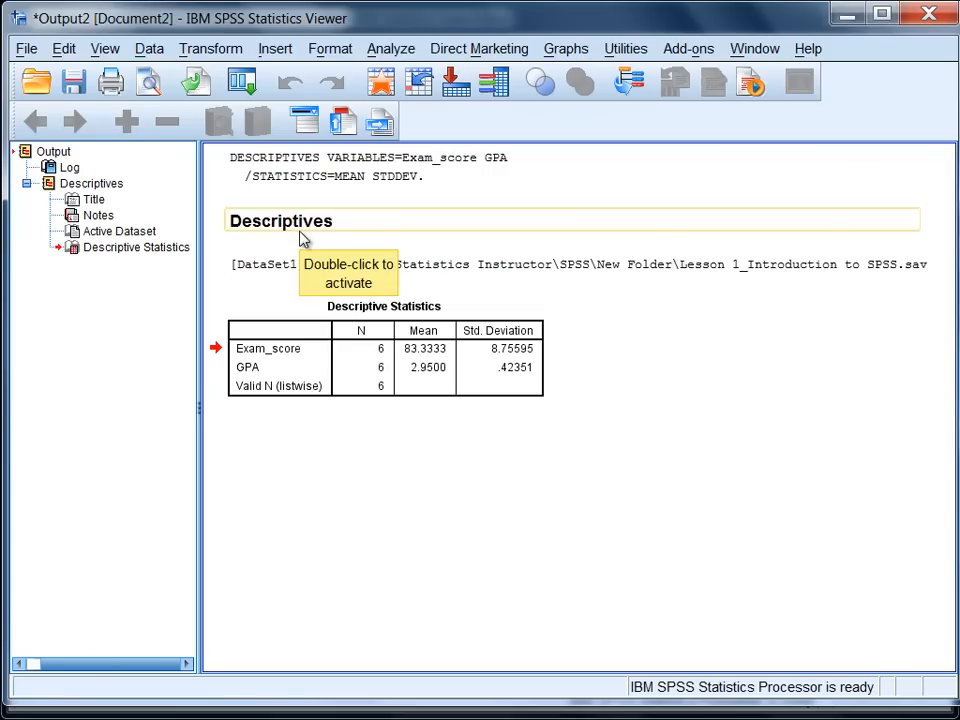